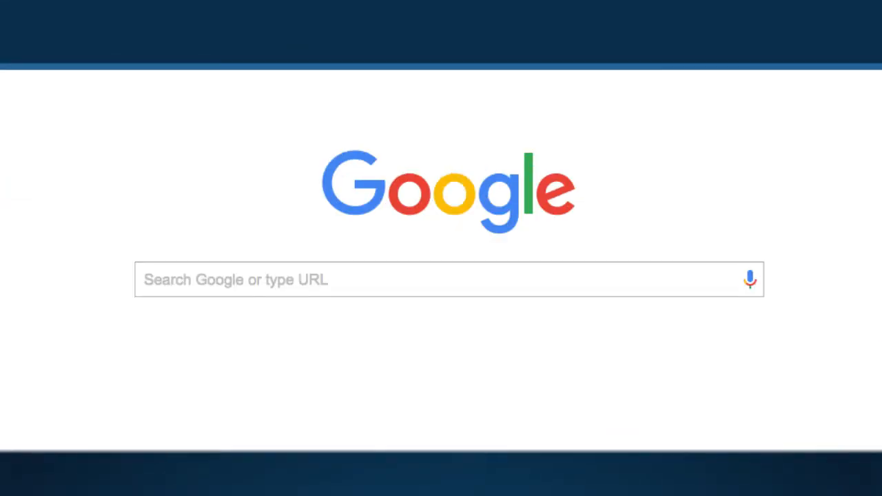
Step: Search Google for "Marathons and races" to load the running event results page
type("Marathons and races")
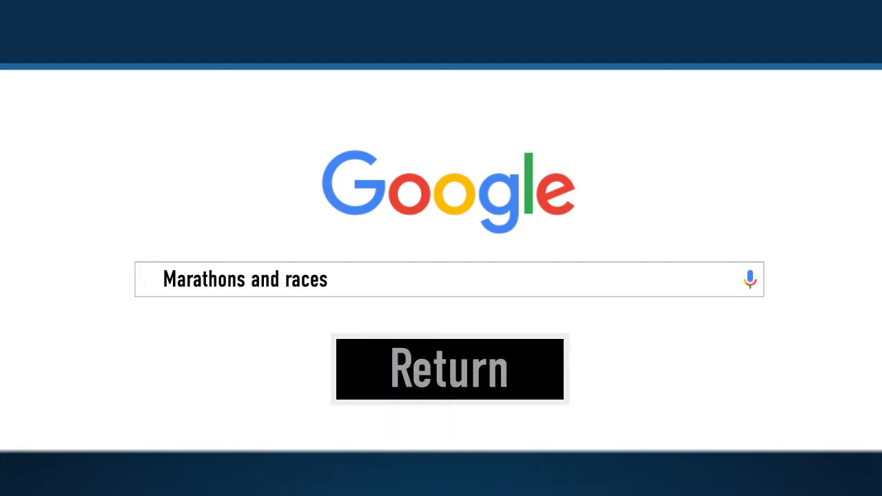
left_click(449, 369)
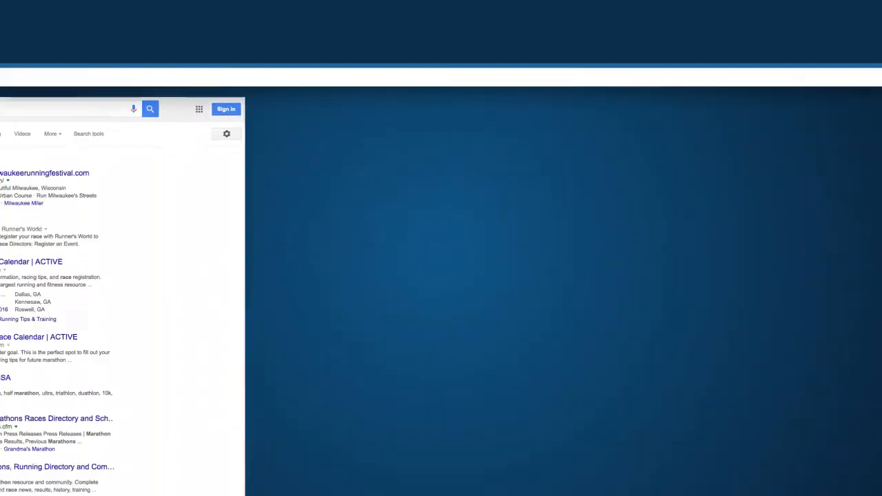